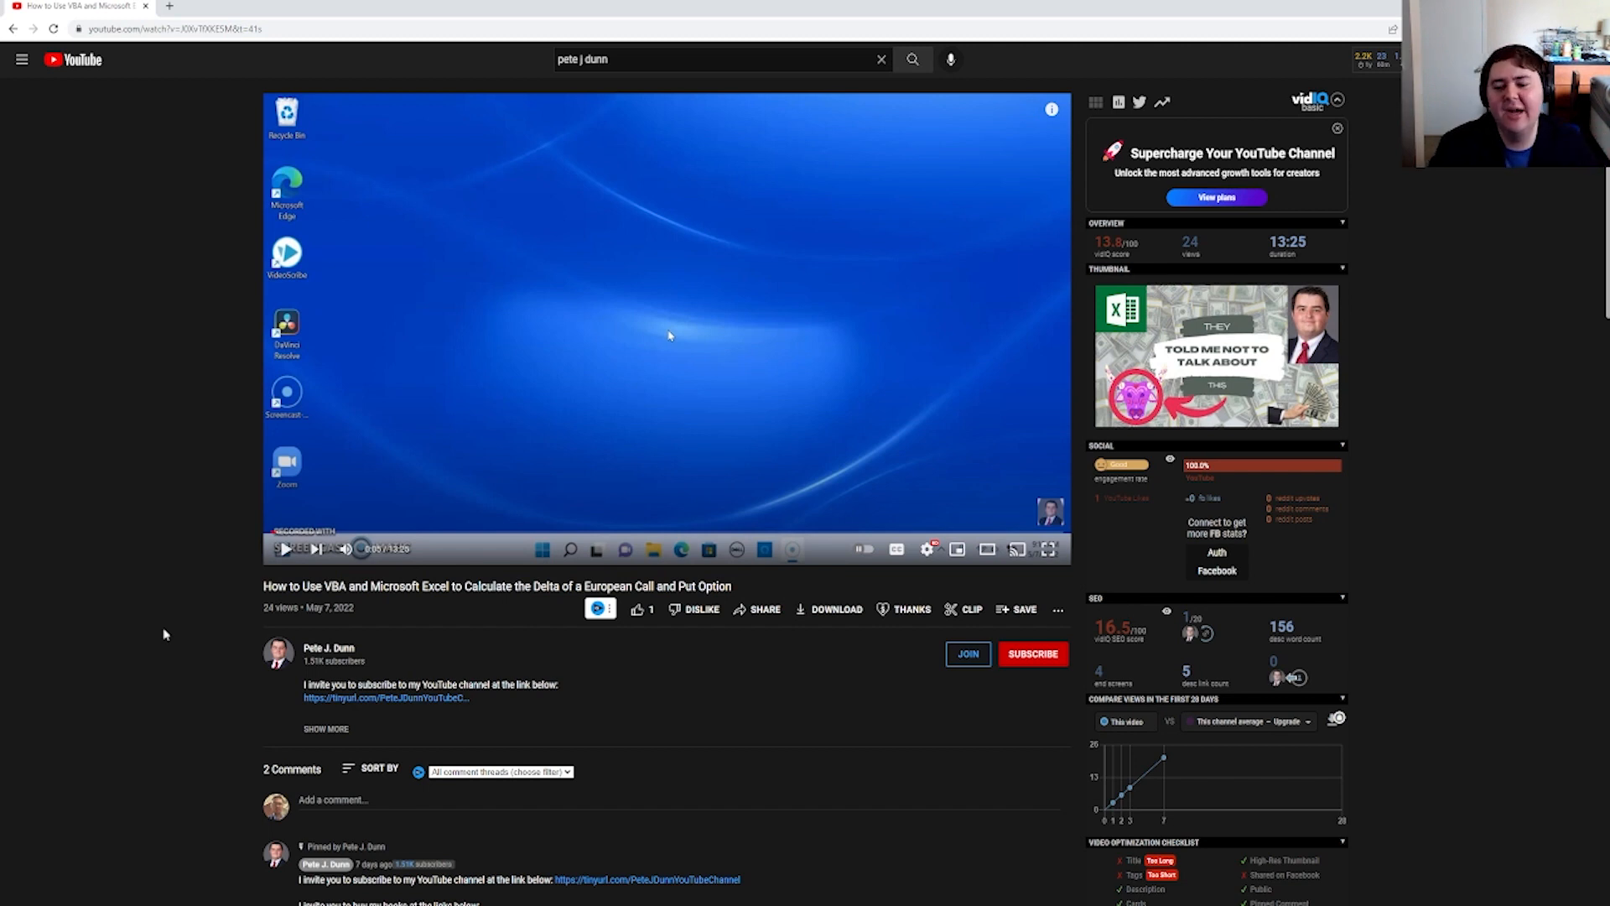
{"action": "mouse_move", "coordinate": [329, 505]}
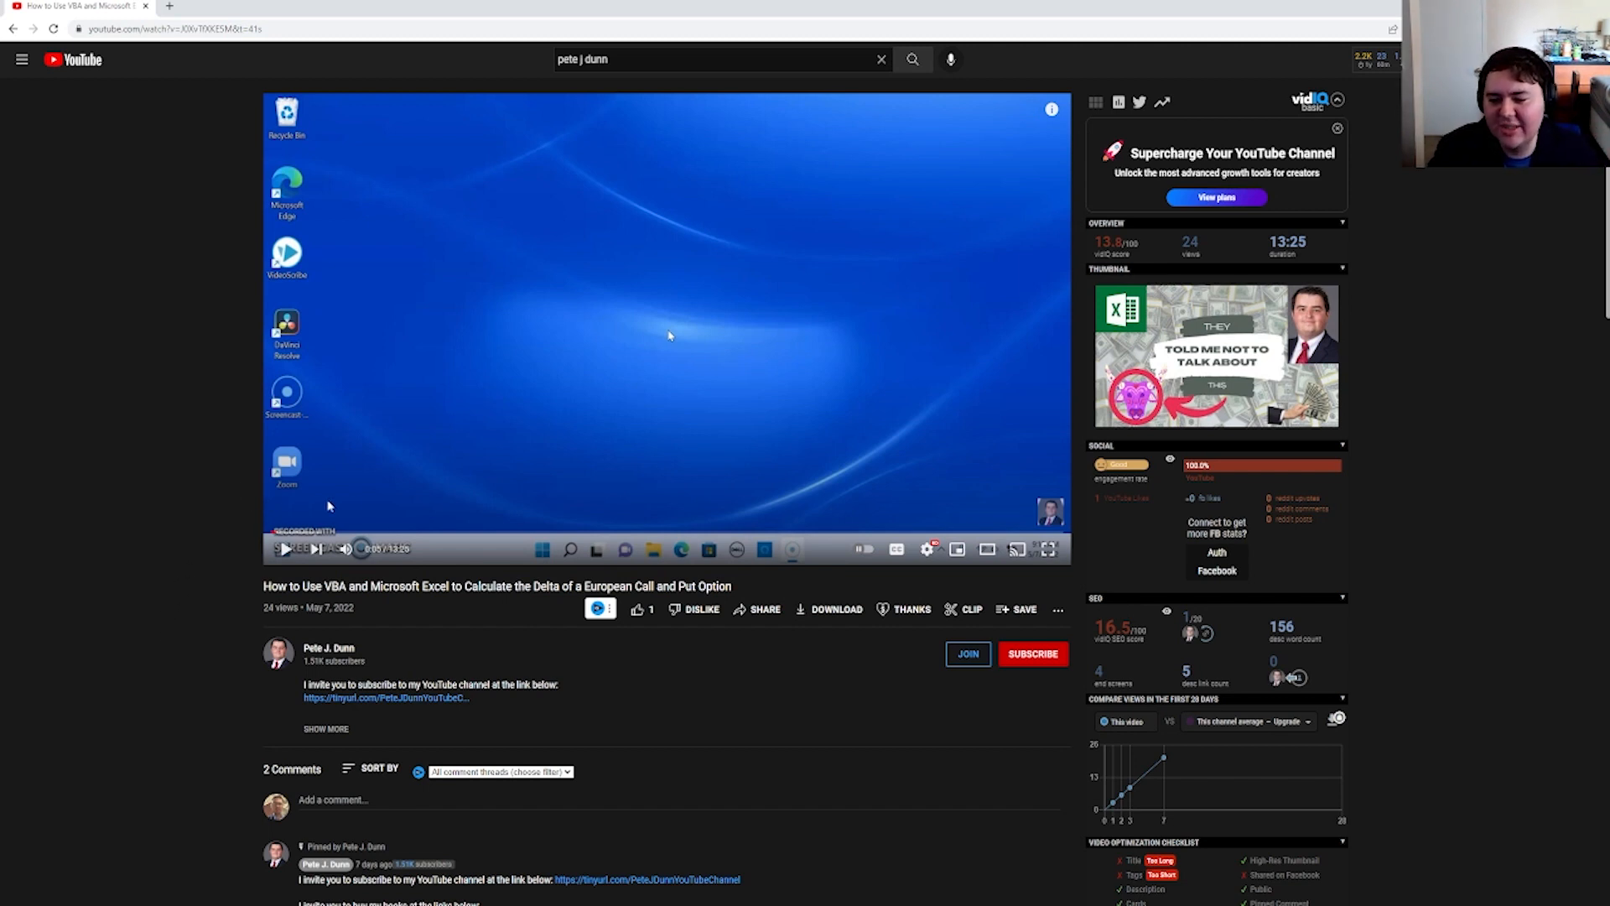
{"action": "mouse_move", "coordinate": [115, 516]}
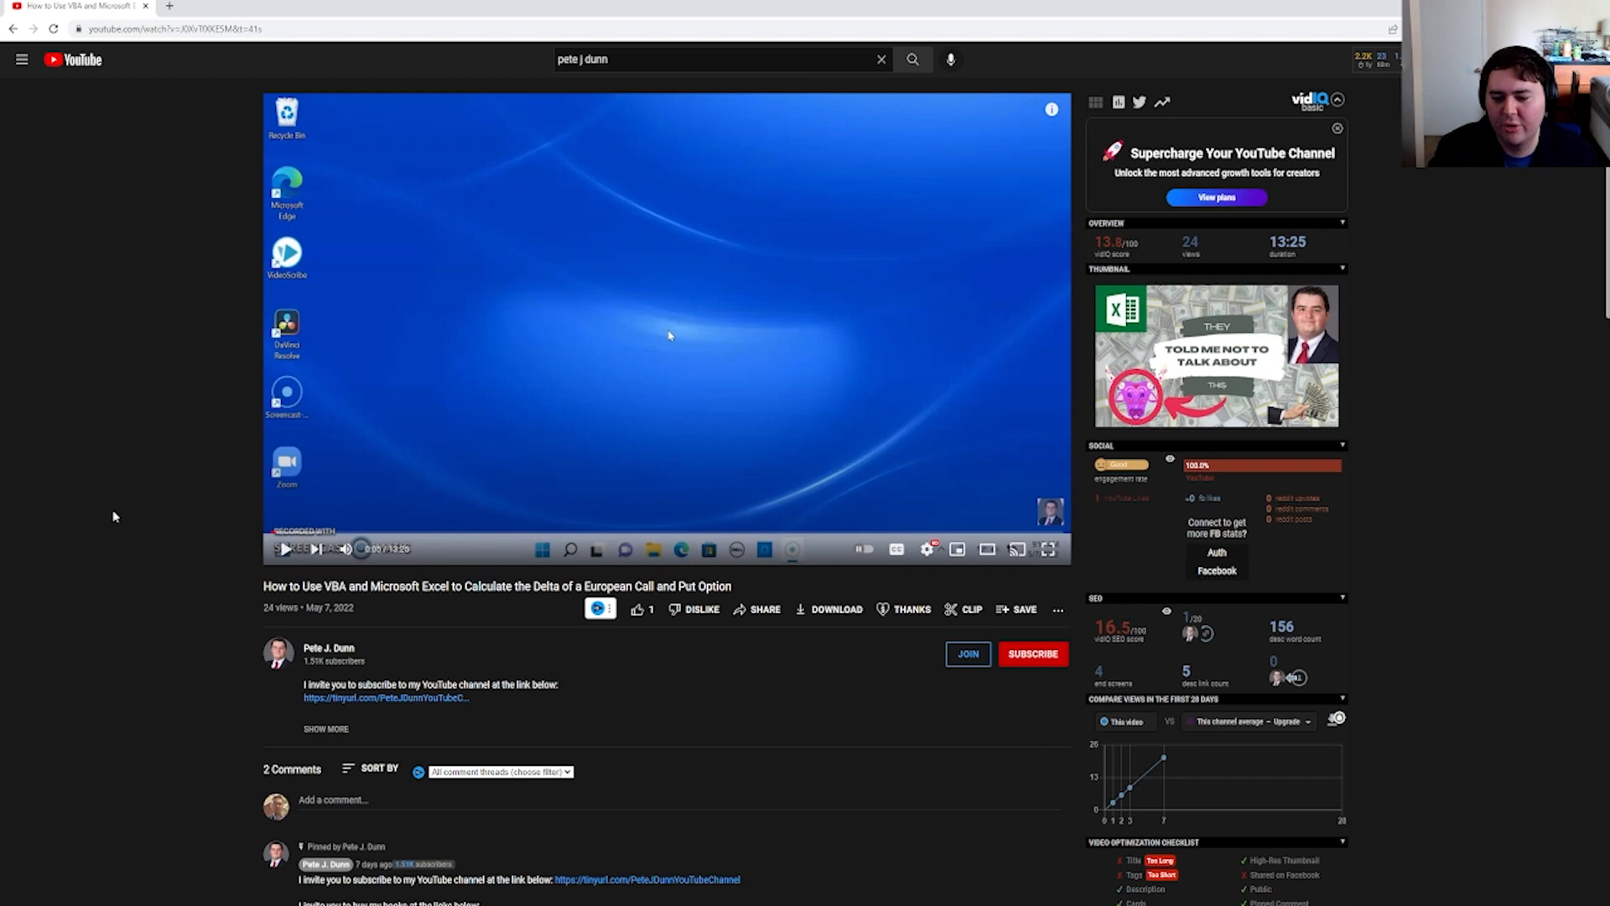
{"action": "mouse_move", "coordinate": [198, 491]}
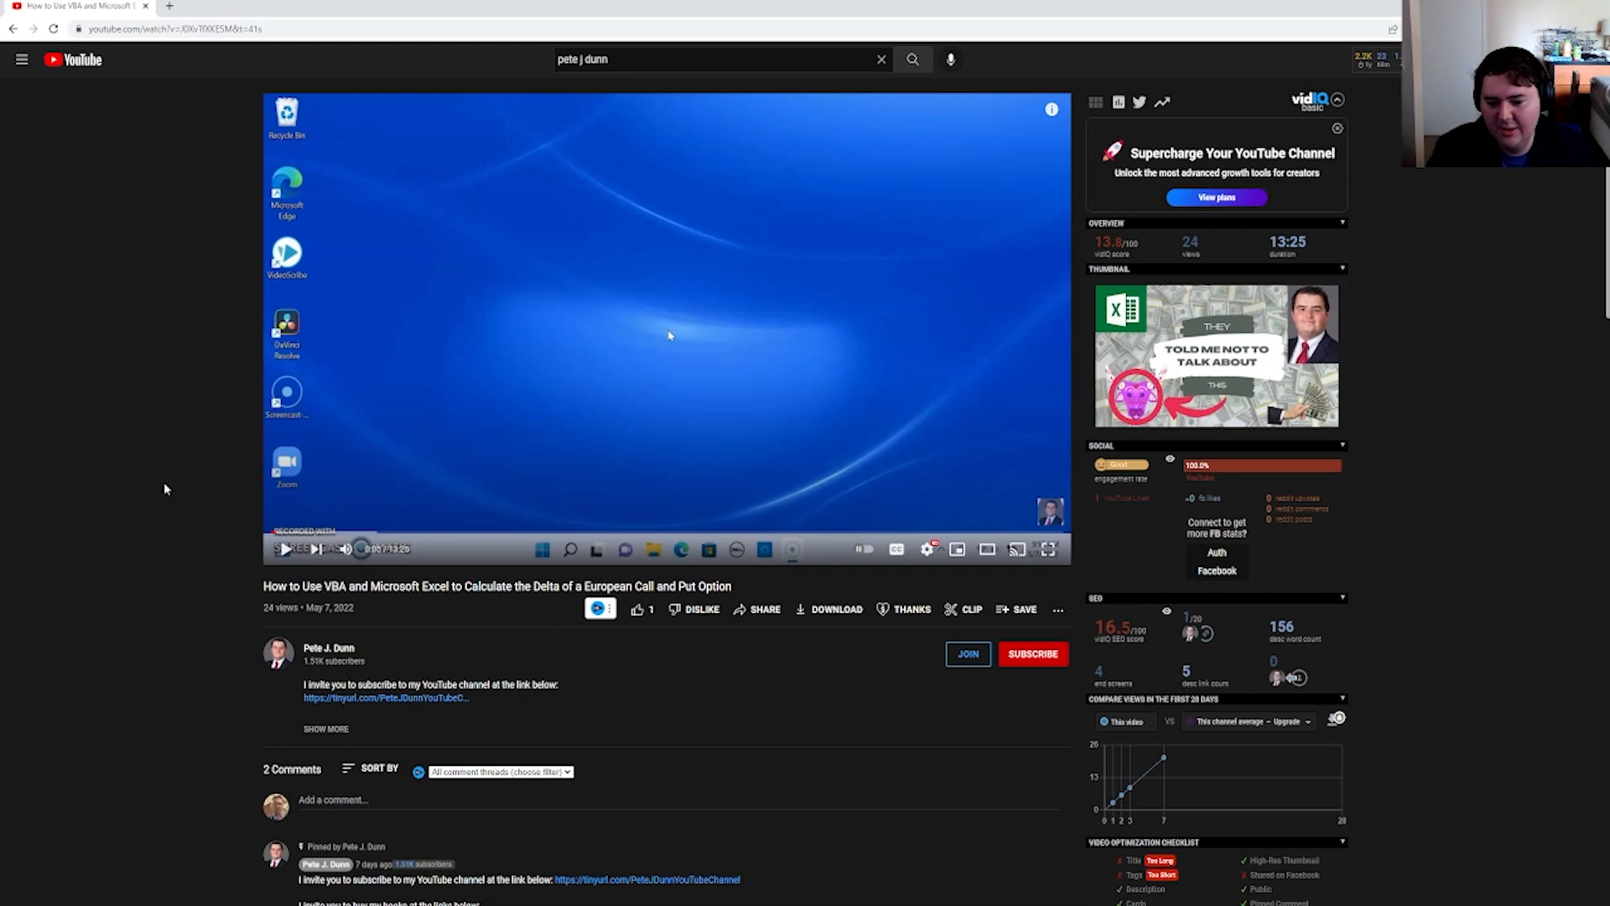
{"action": "mouse_move", "coordinate": [1049, 549]}
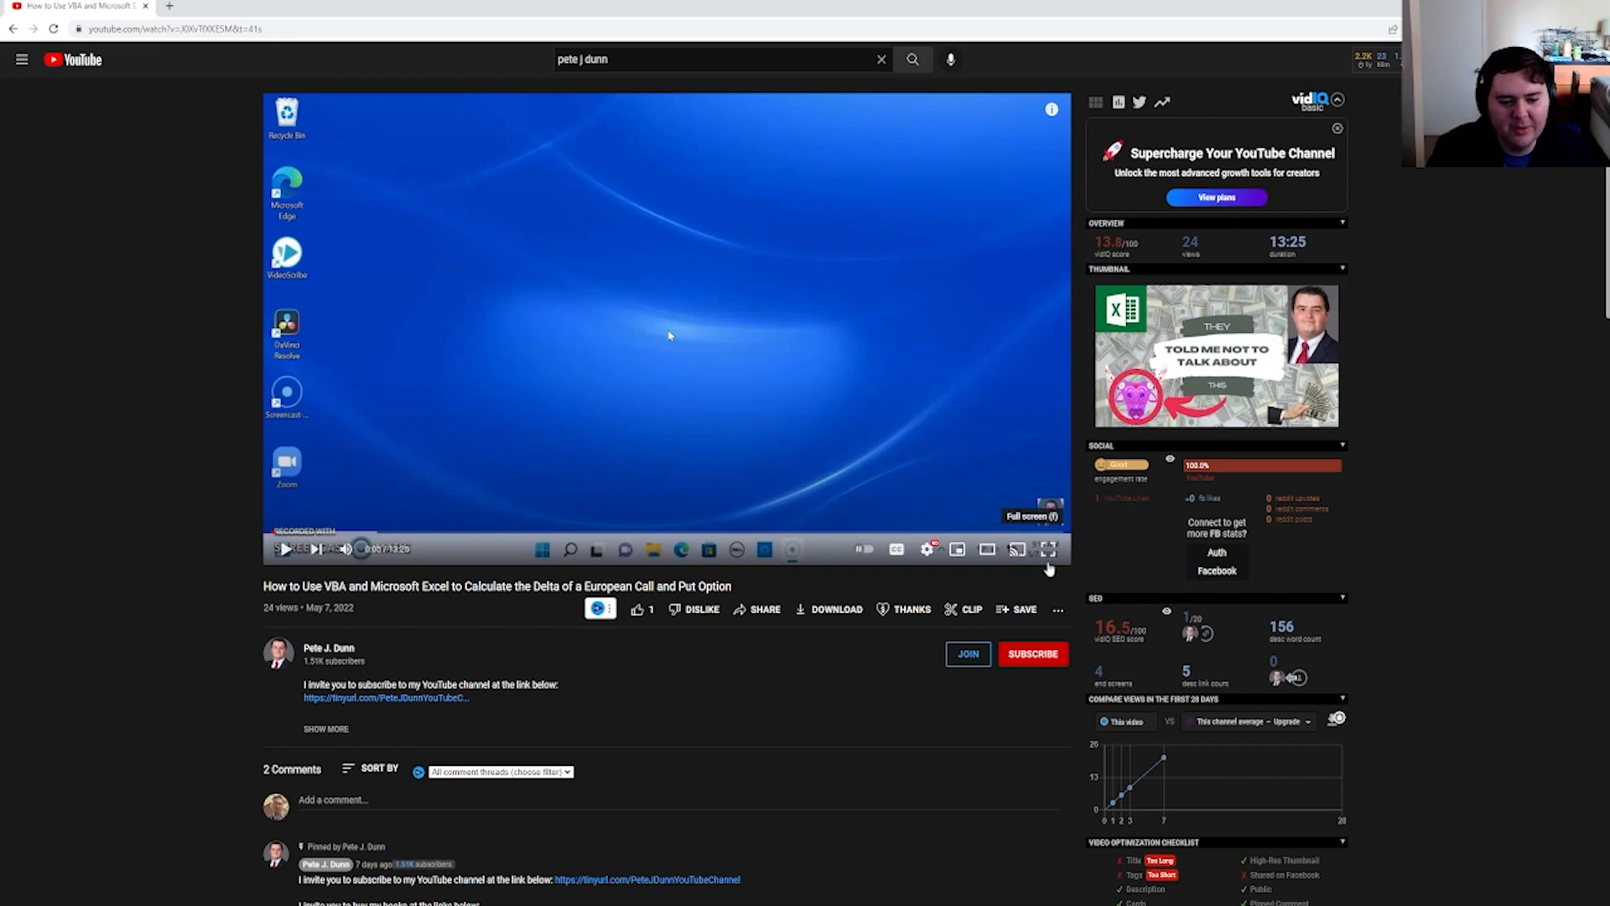
Step: Switch the VBA delta tutorial video to full screen
{"action": "left_click", "coordinate": [1048, 549]}
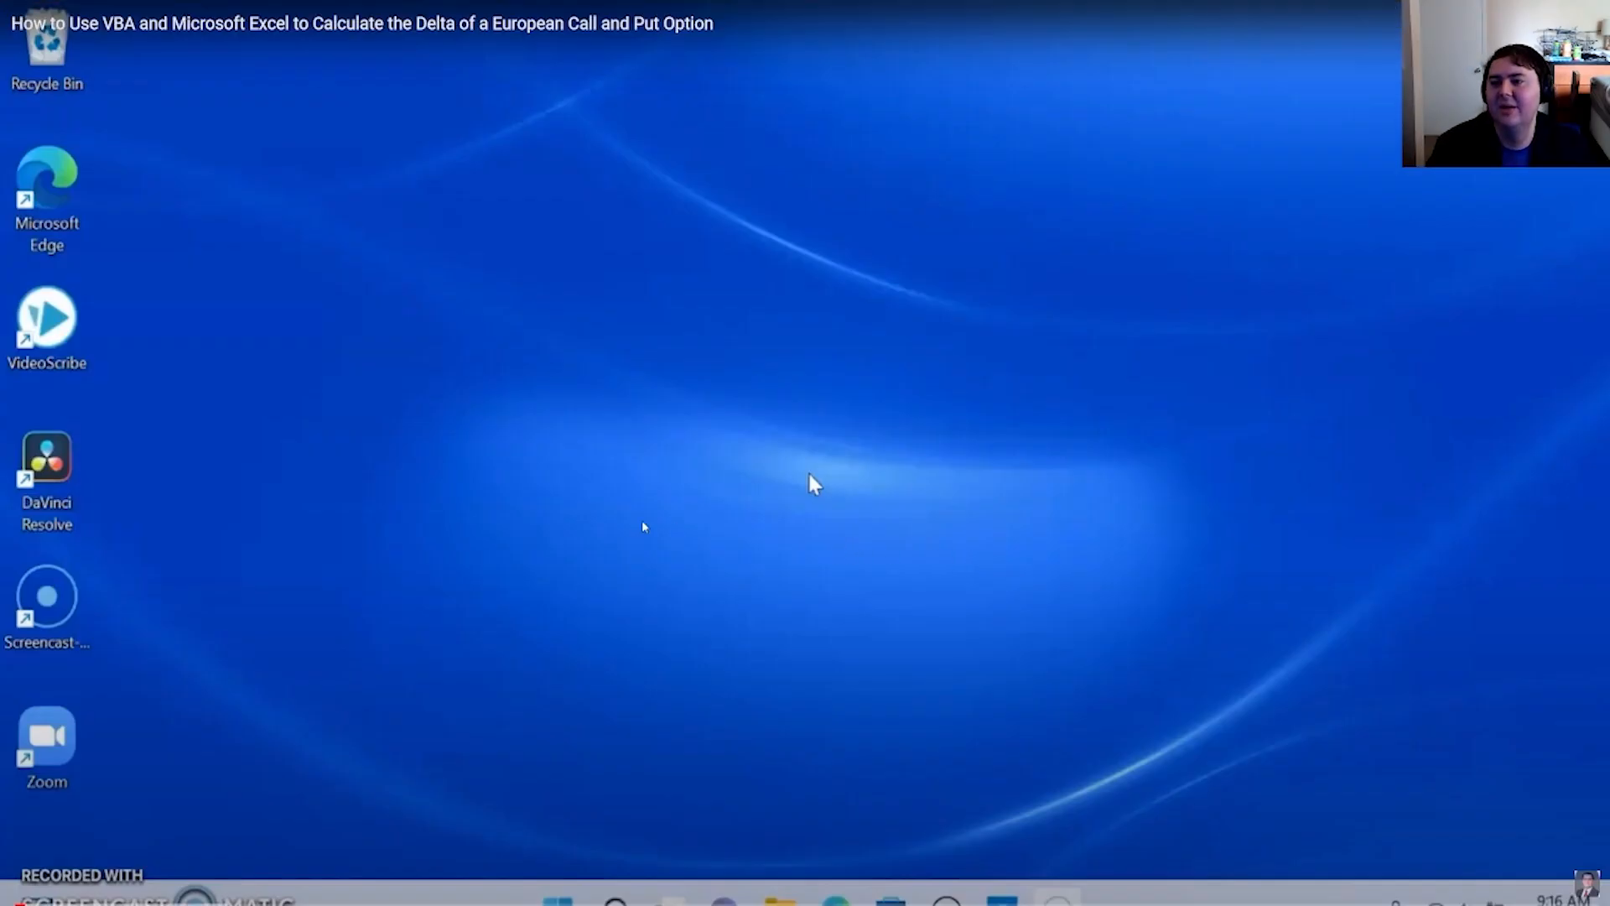
{"action": "mouse_move", "coordinate": [132, 131]}
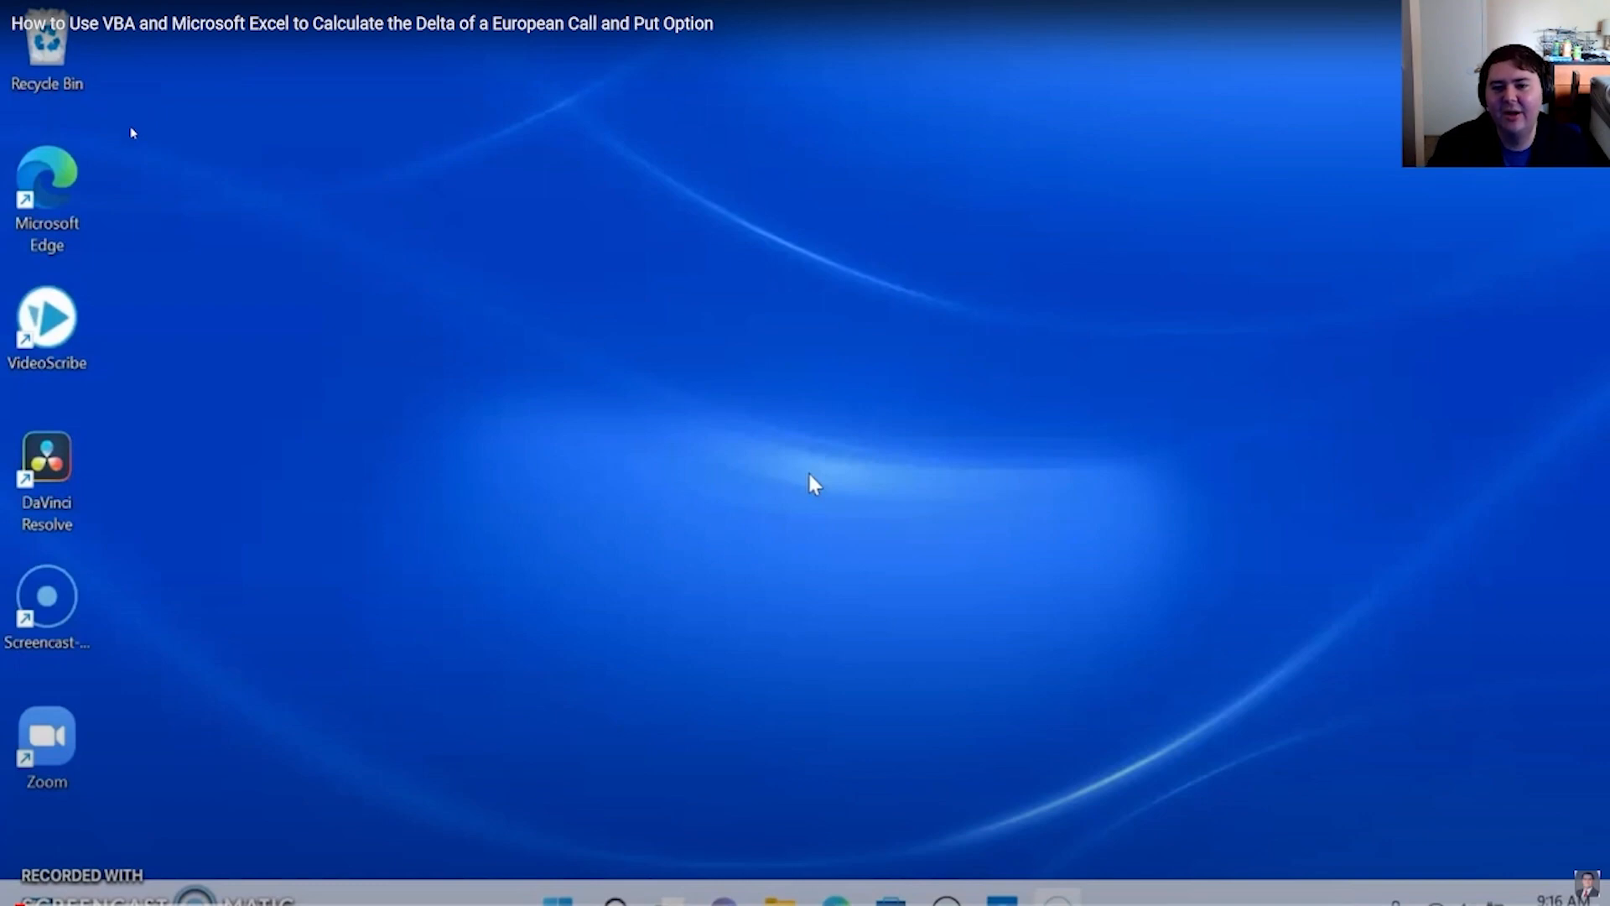
{"action": "mouse_move", "coordinate": [134, 169]}
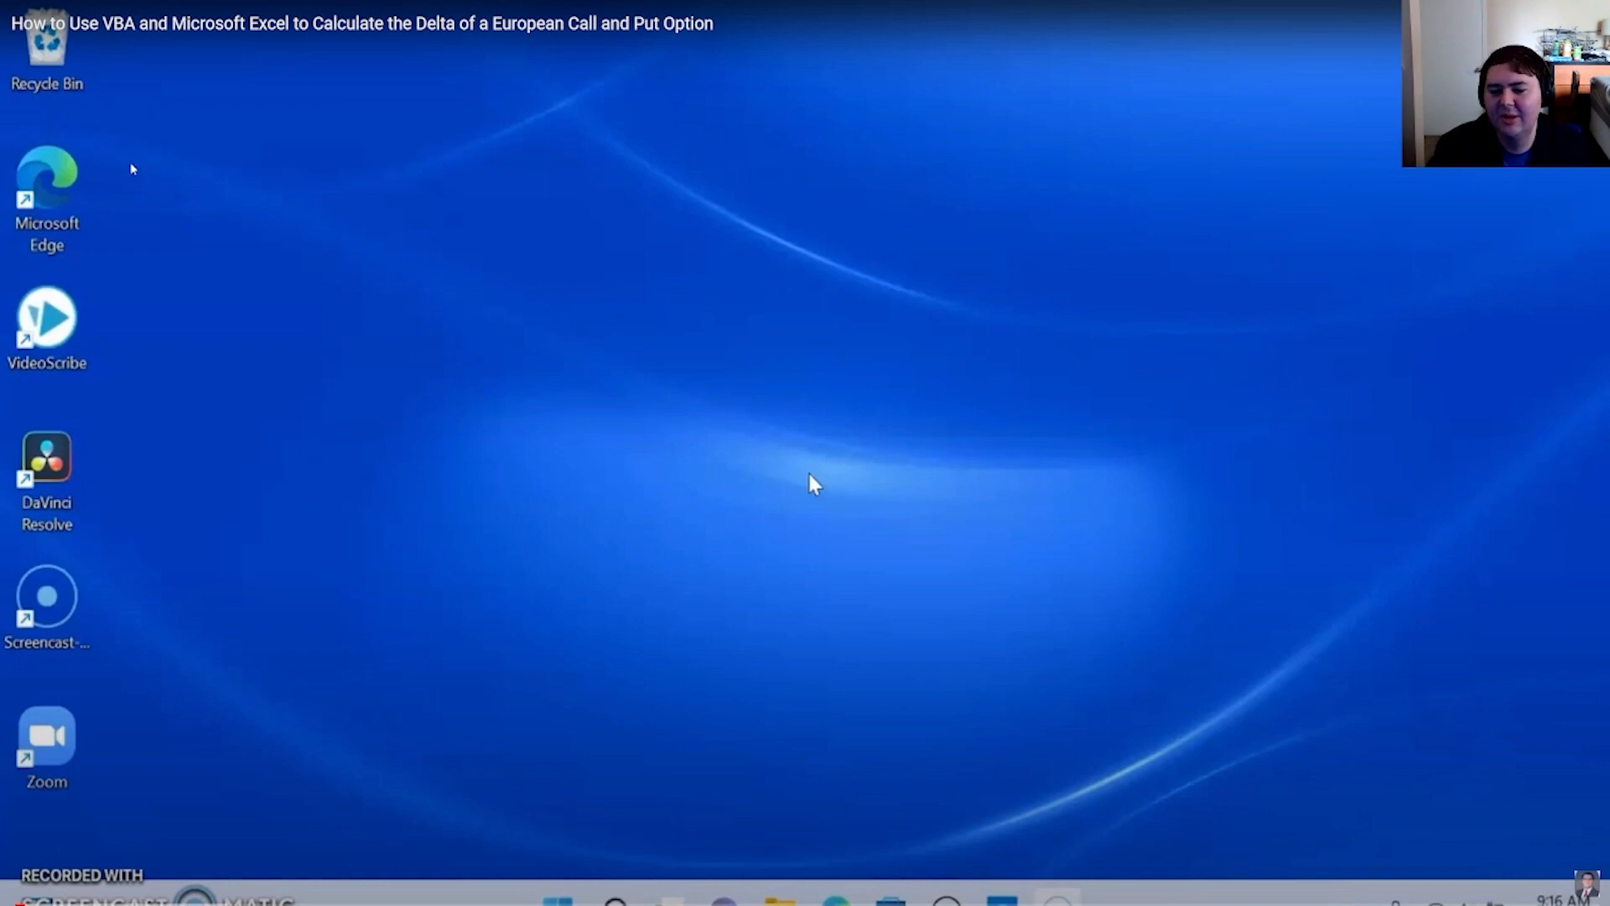
{"action": "mouse_move", "coordinate": [175, 226]}
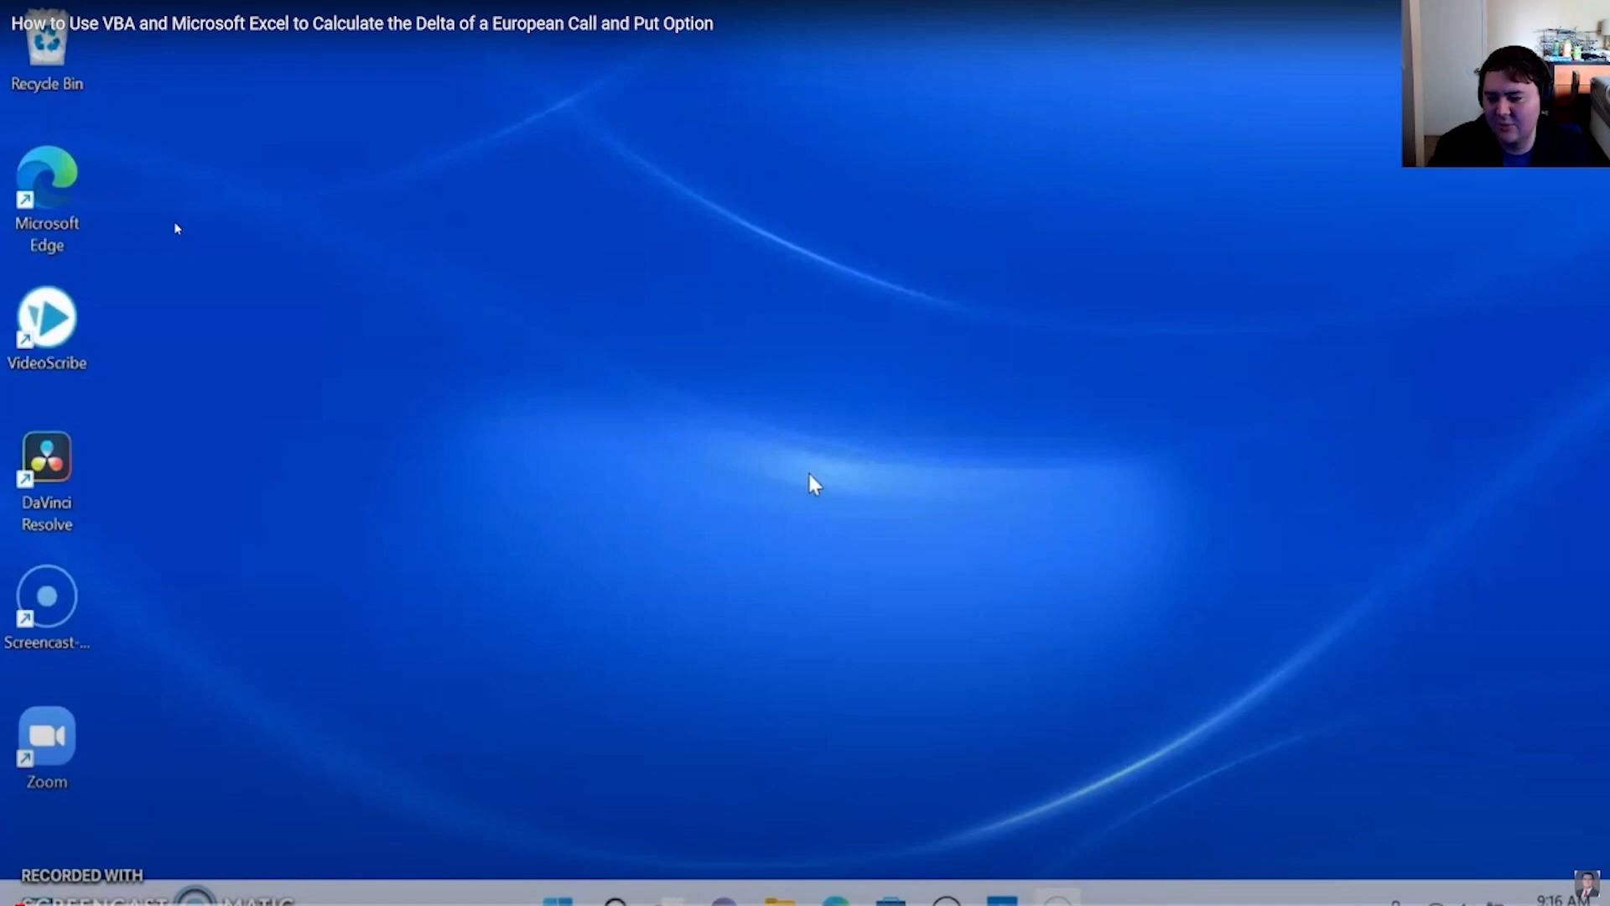
{"action": "mouse_move", "coordinate": [168, 252]}
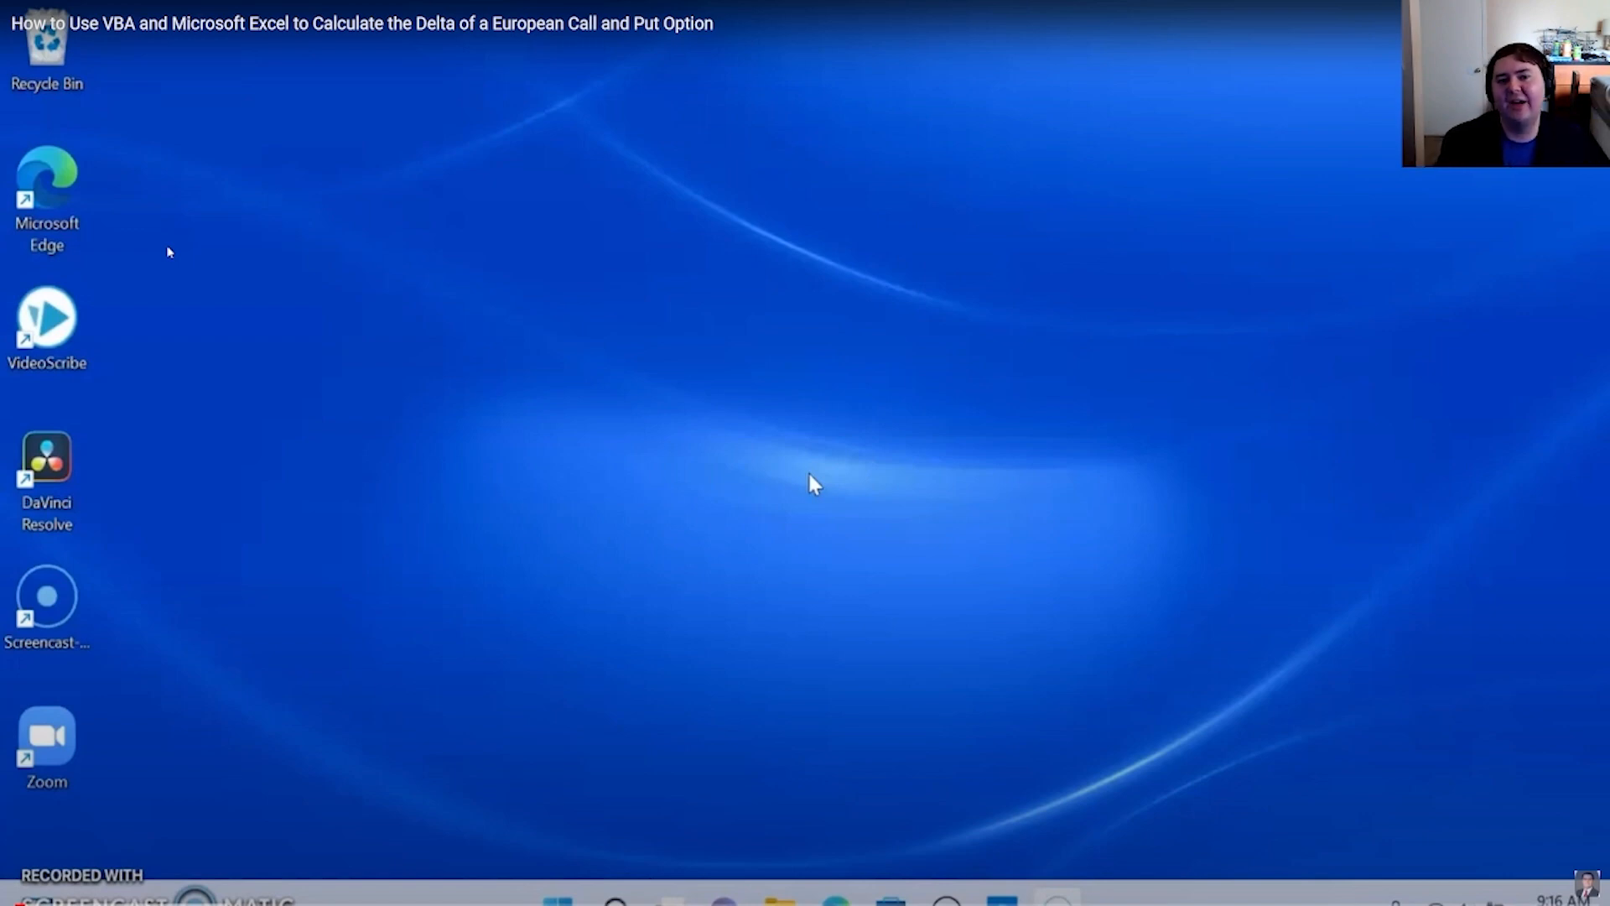
Step: Keep the fullscreen tutorial playing through the presenter's Start search for Excel
{"action": "left_click", "coordinate": [809, 471]}
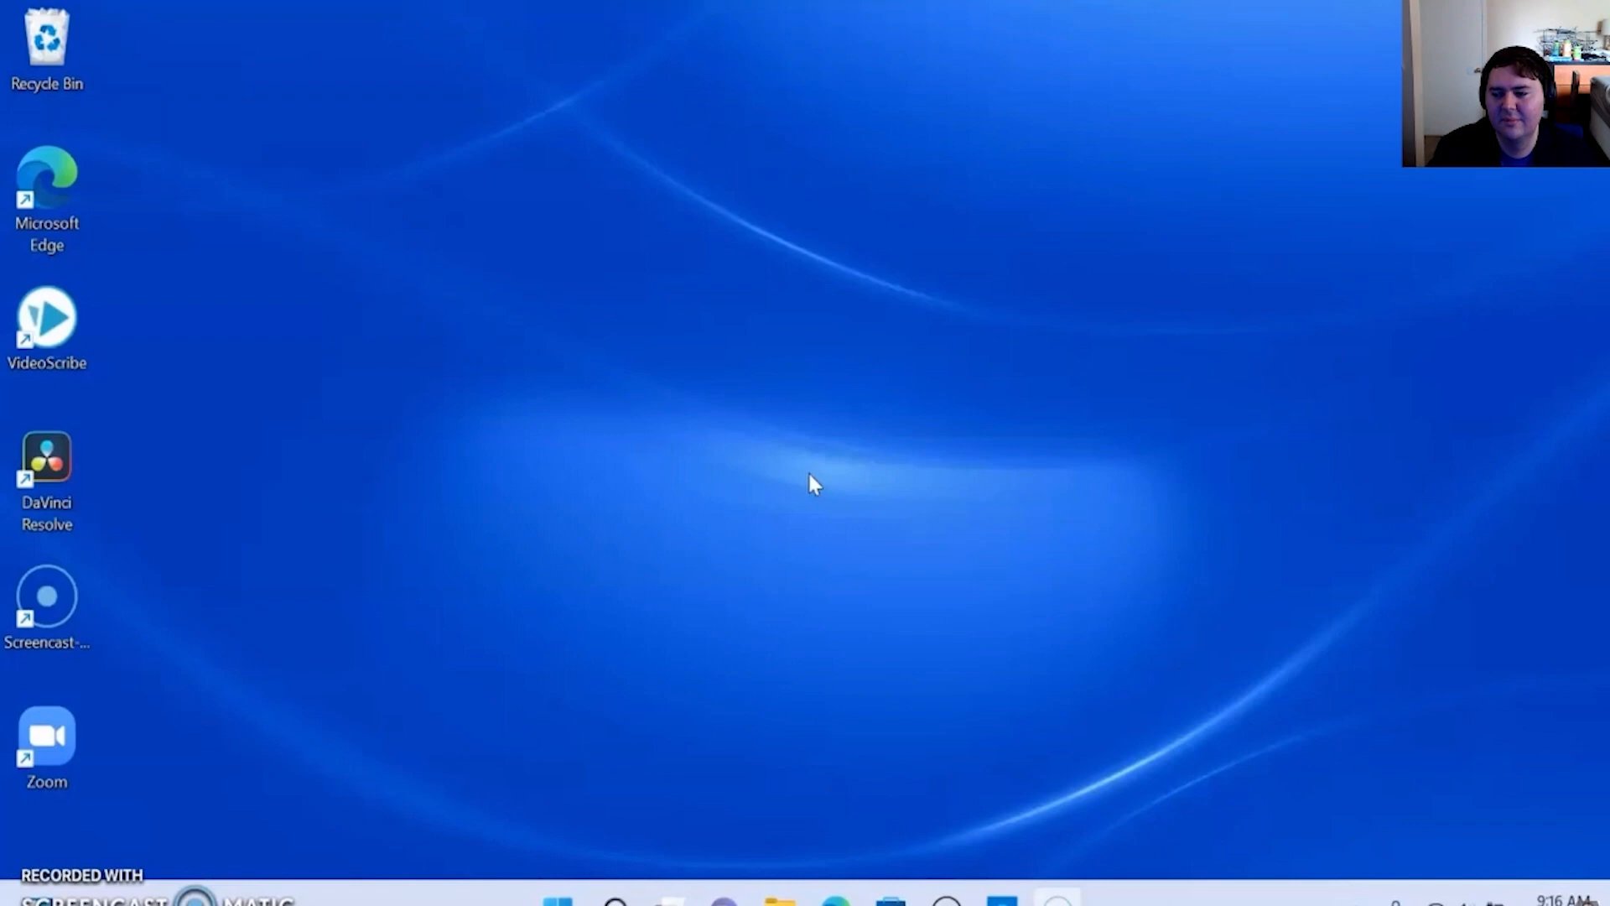
{"action": "left_click", "coordinate": [557, 901]}
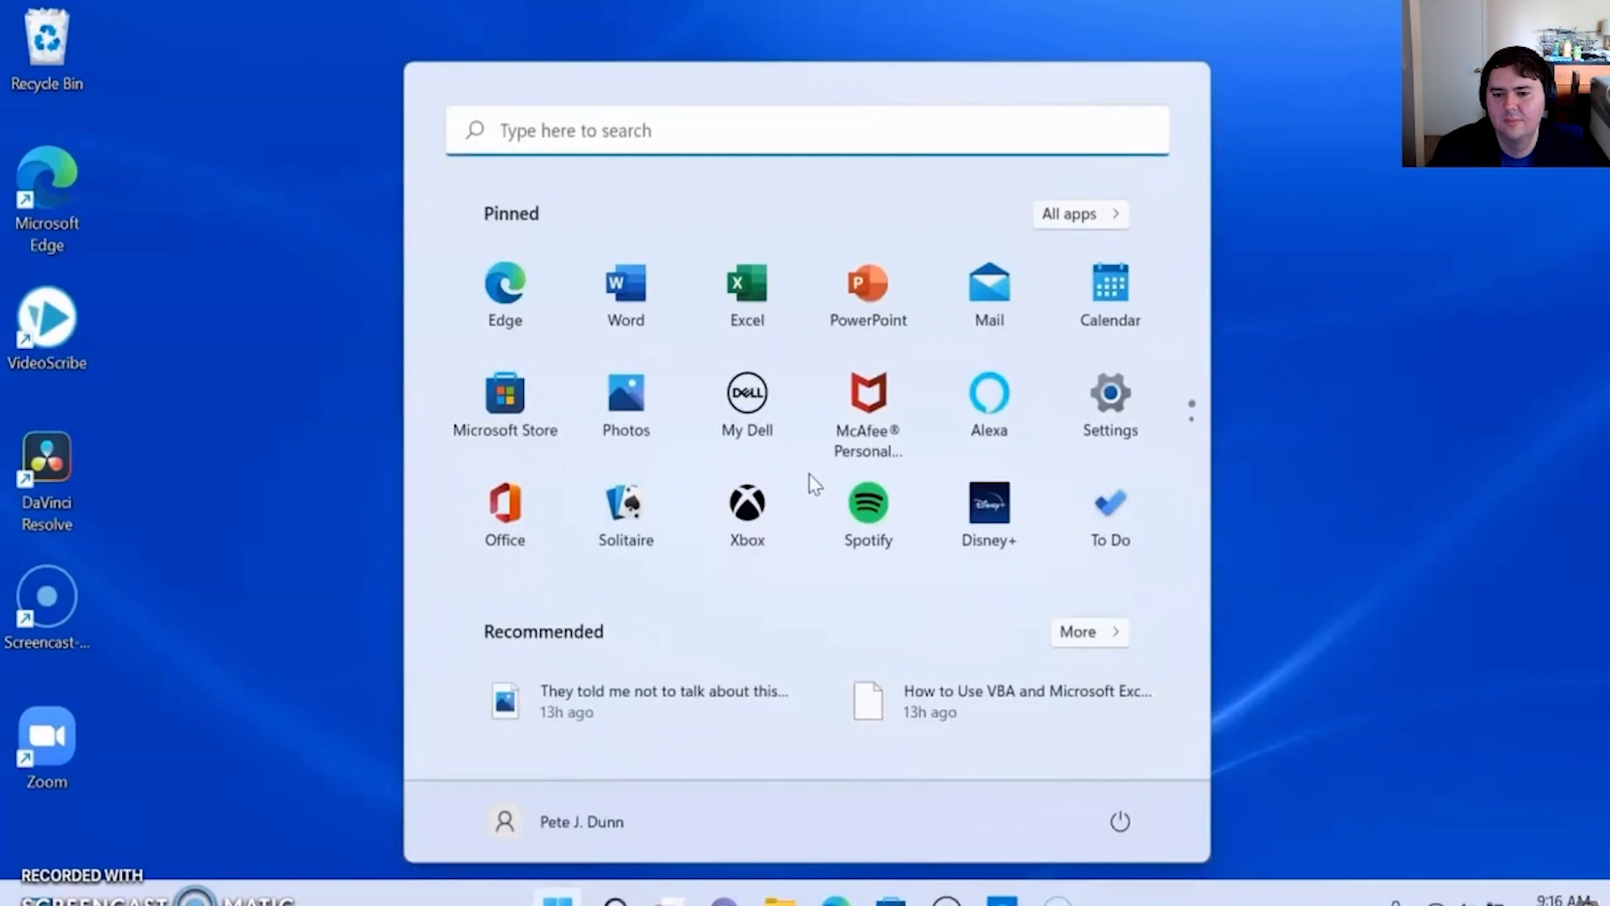
{"action": "type", "text": "e"}
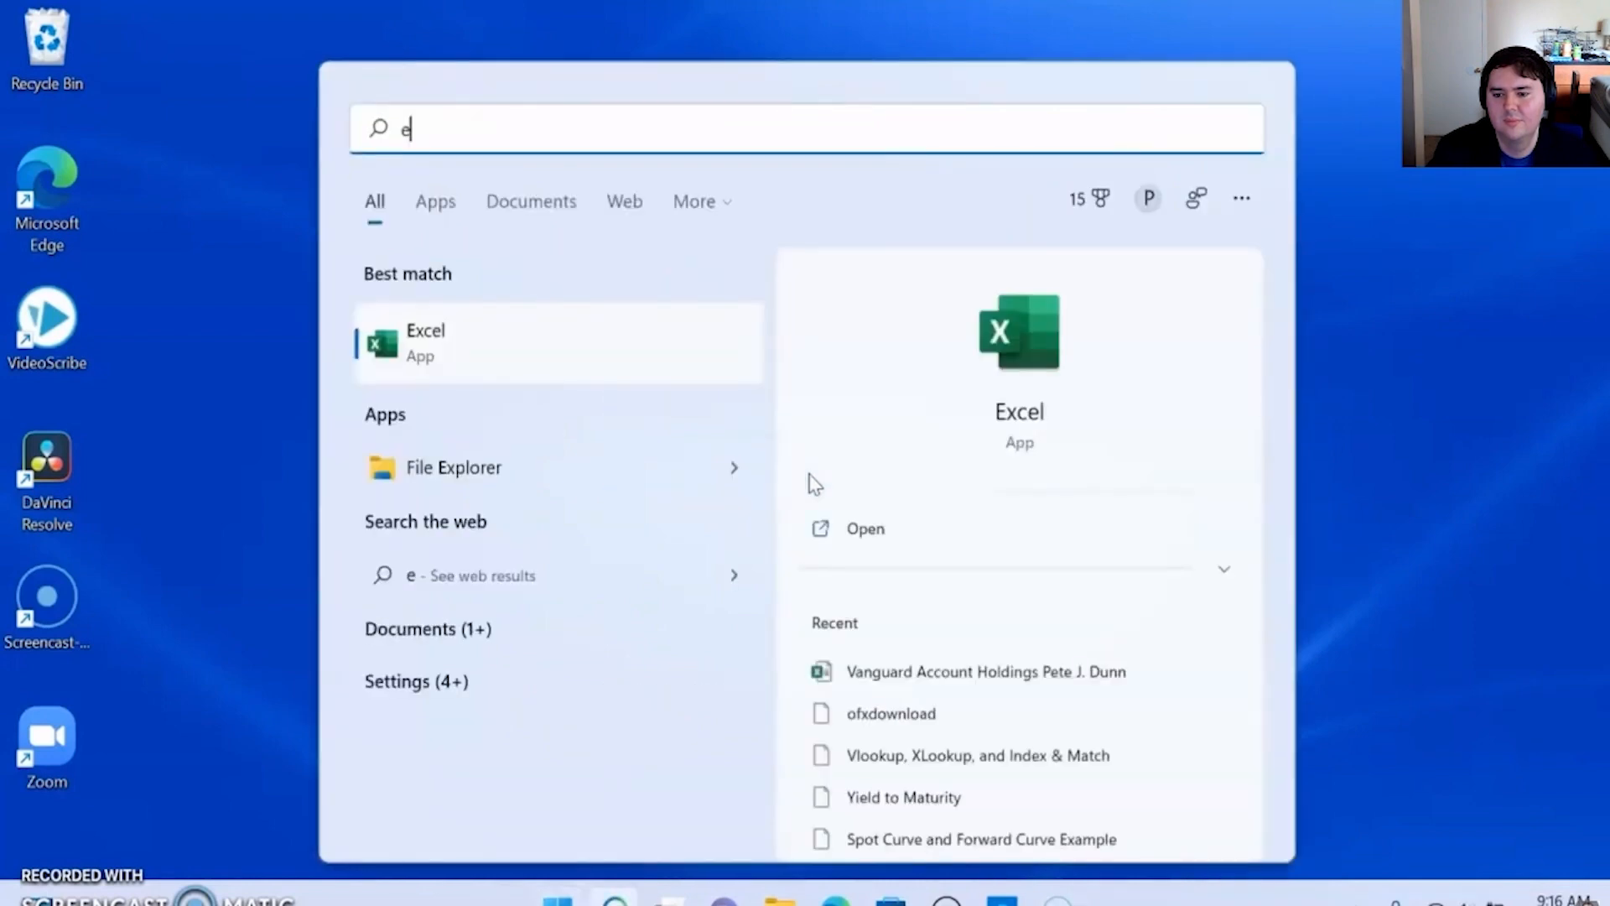